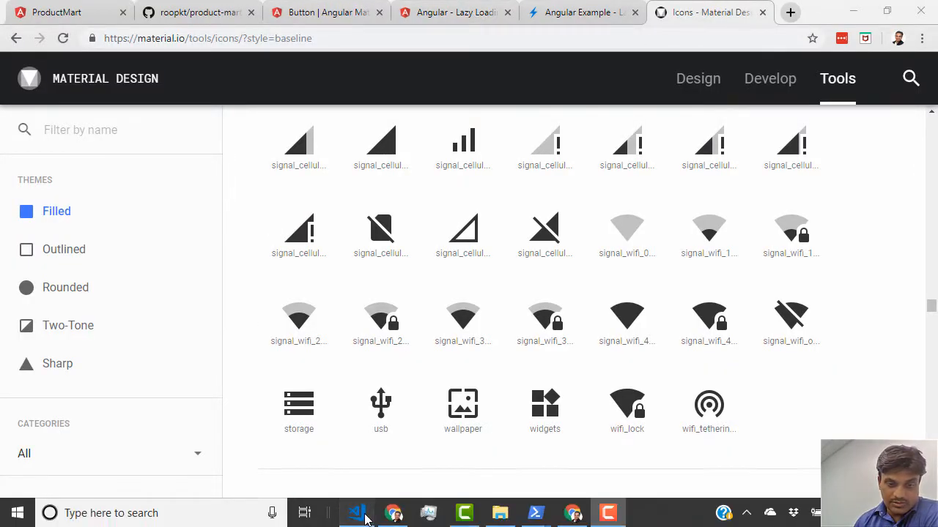
Step: Bring the localhost:4200 ProductMart tab forward with DevTools detached on the Console
left_click(357, 513)
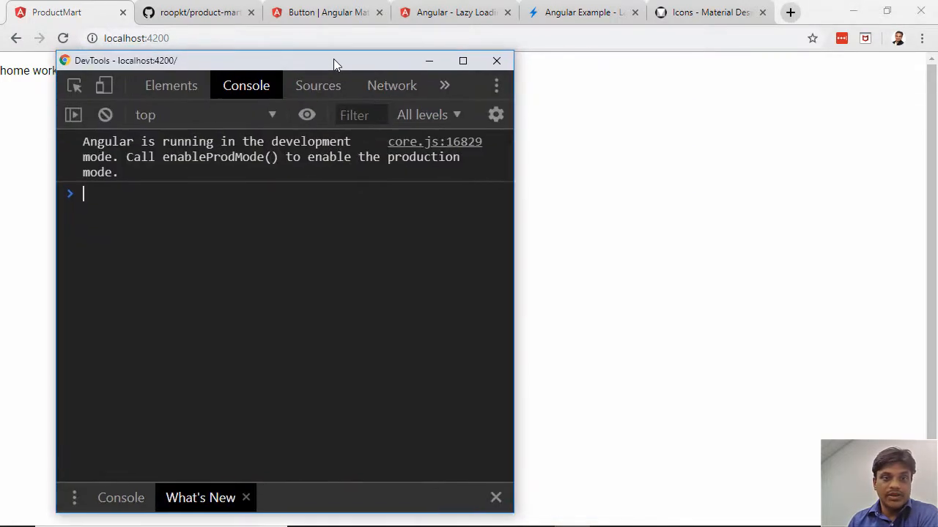
Step: Show the Network panel listing runtime, polyfills, styles, vendor, main and font requests on reload
left_click(391, 85)
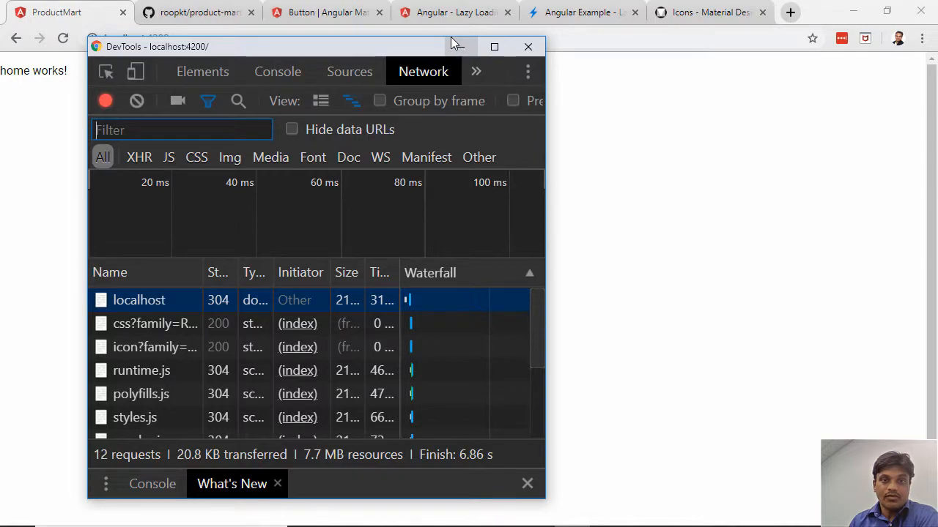
left_click(528, 45)
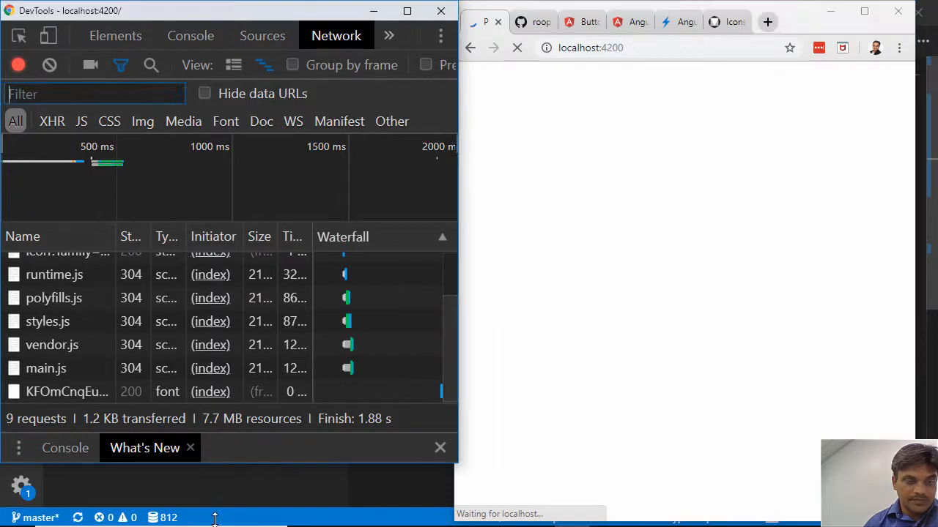
Step: Review the request list, then show VS Code's Source Control with nine changed files and app-routing.module.ts
left_click(46, 368)
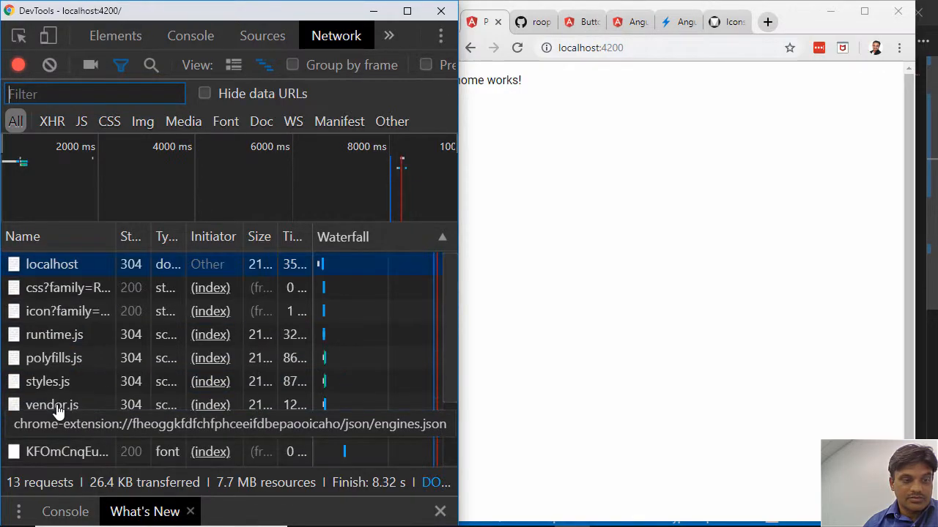
left_click(623, 47)
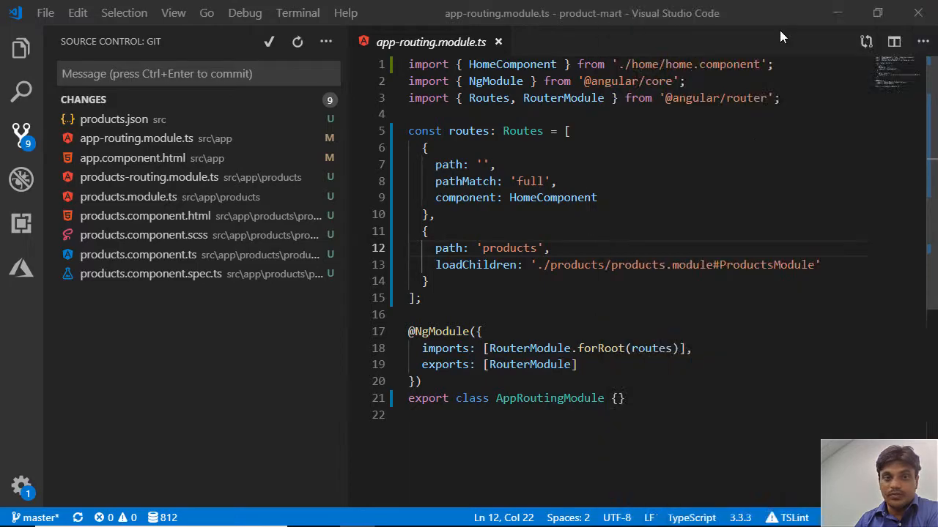
left_click(198, 74)
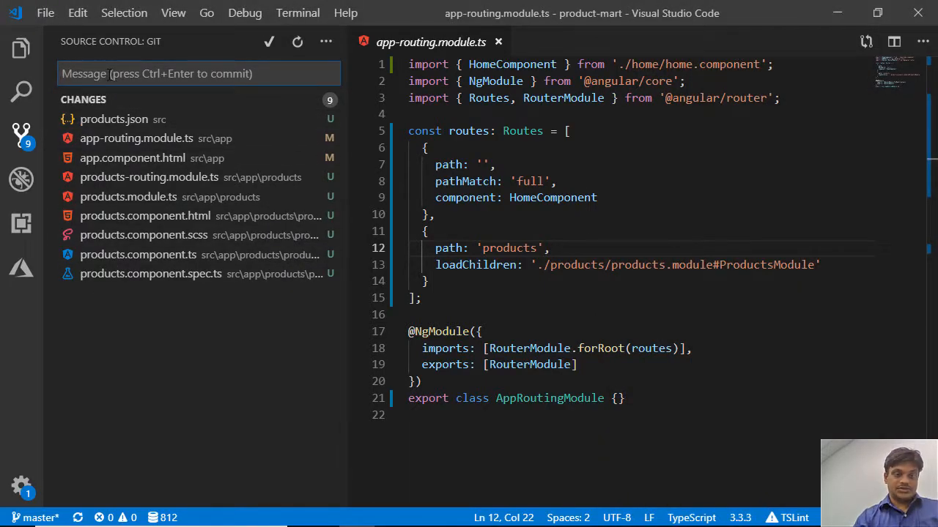